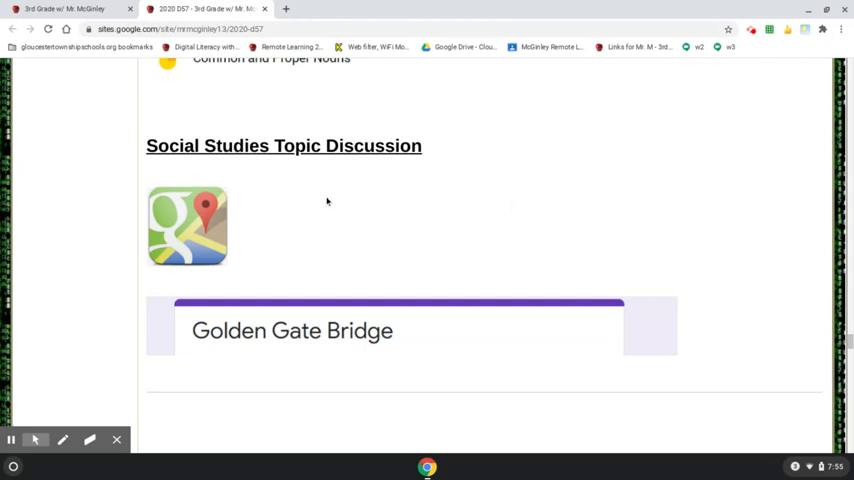
# Step: Open Google Maps from the class page and search for 'golden gate bridge'
pyautogui.scroll(-3)
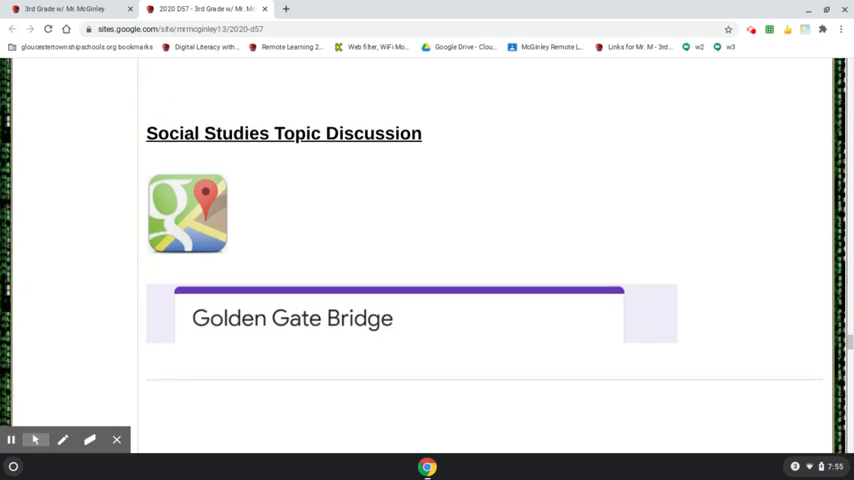
pyautogui.moveTo(216, 226)
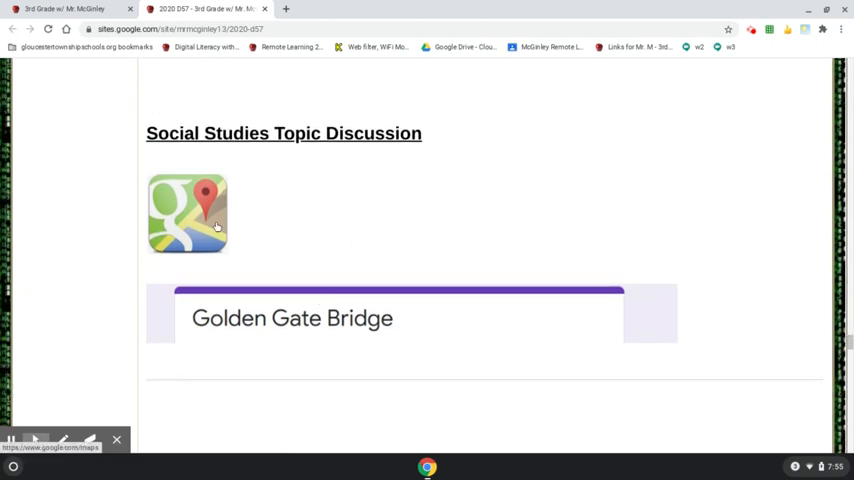
pyautogui.click(187, 213)
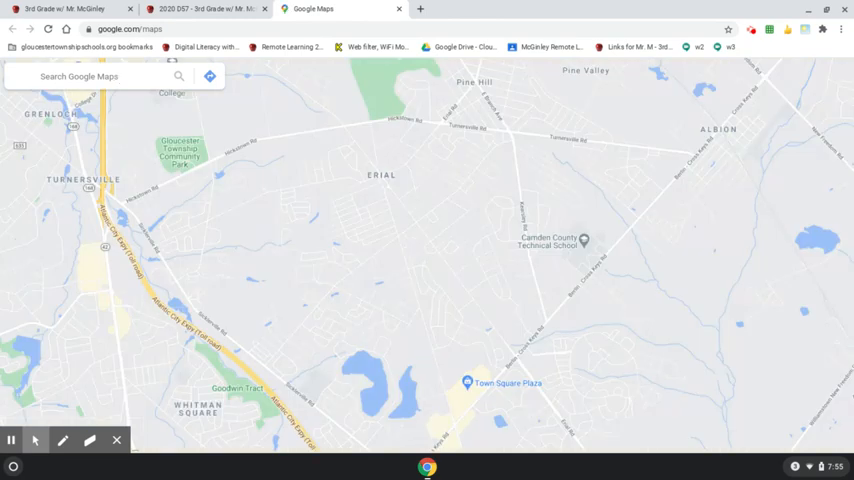
pyautogui.write('golden gate bridge')
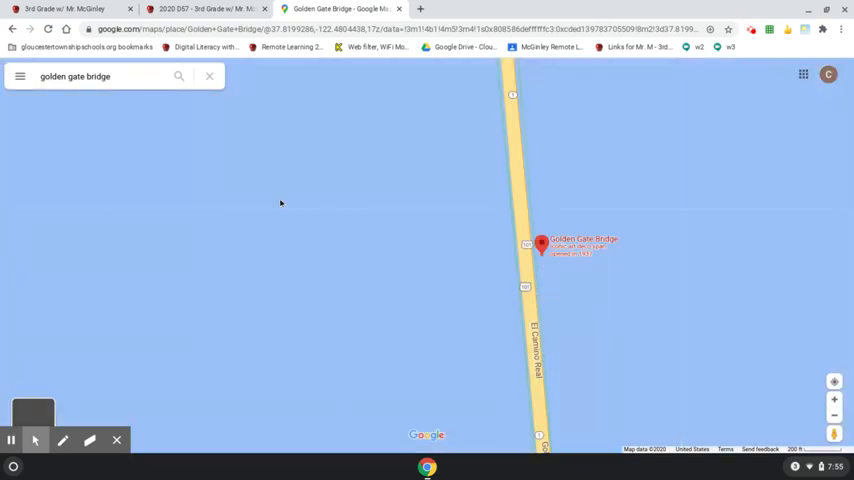
# Step: Show the Golden Gate Bridge place details in Google Maps
pyautogui.click(541, 244)
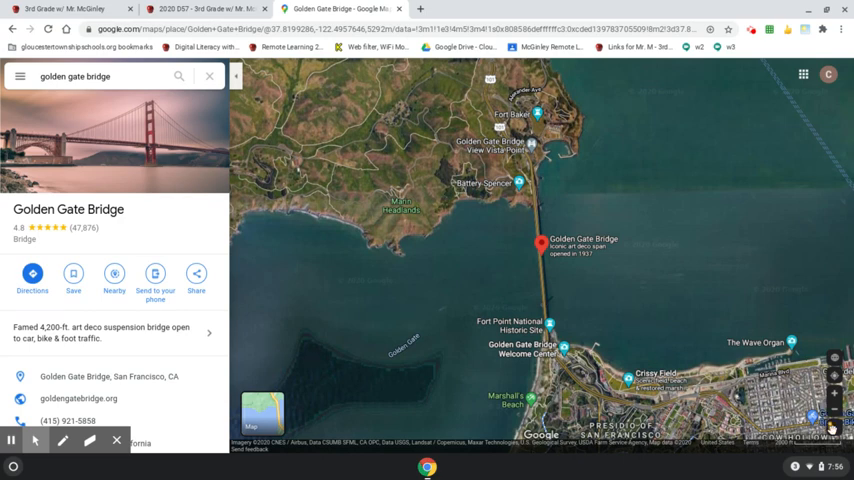
pyautogui.moveTo(832, 425)
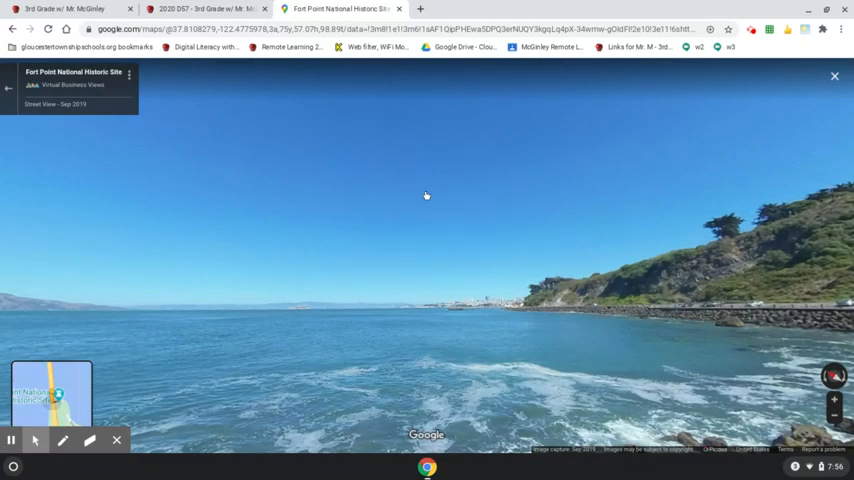
# Step: Turn Street View toward the bridge, screenshot it, and open the class site's bridge form
pyautogui.moveTo(425, 195); pyautogui.dragTo(299, 188)
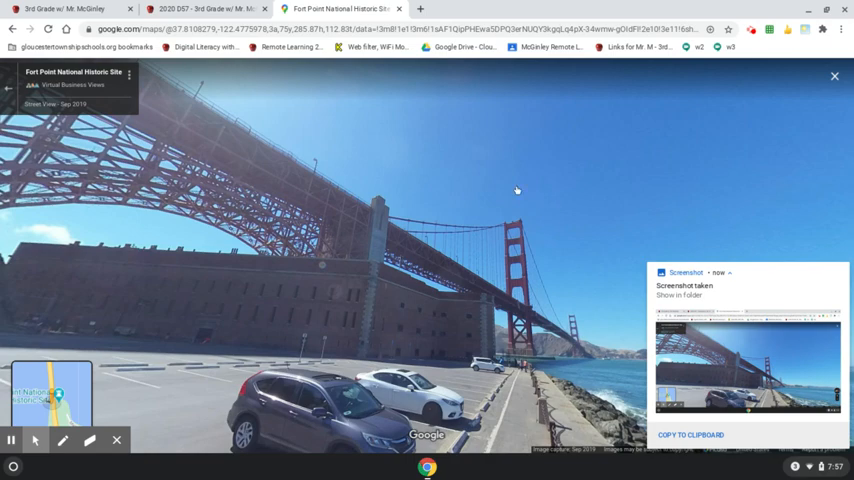
pyautogui.moveTo(347, 77)
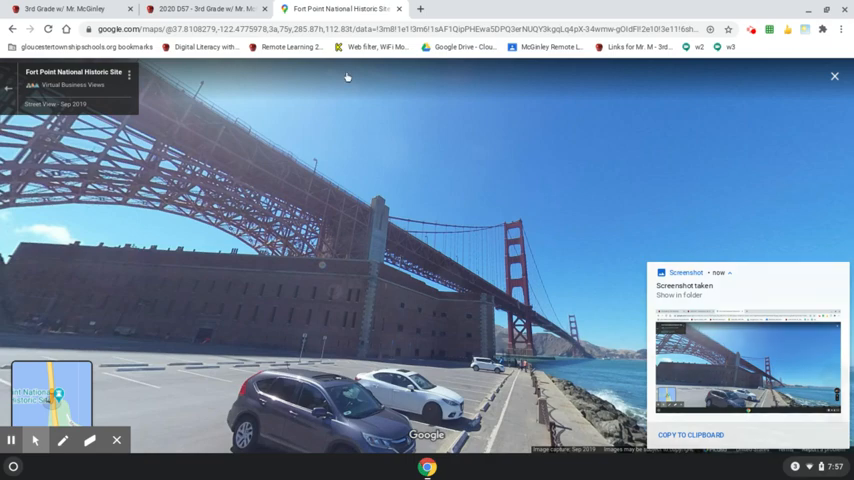
pyautogui.click(200, 9)
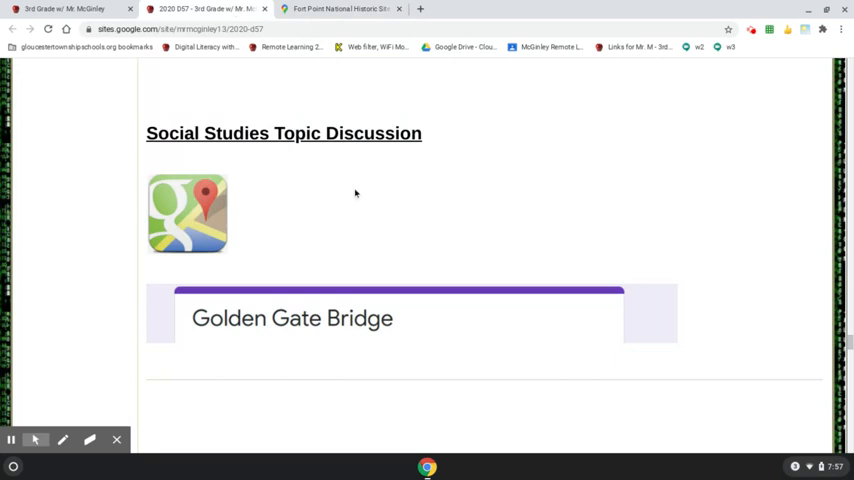
pyautogui.moveTo(368, 316)
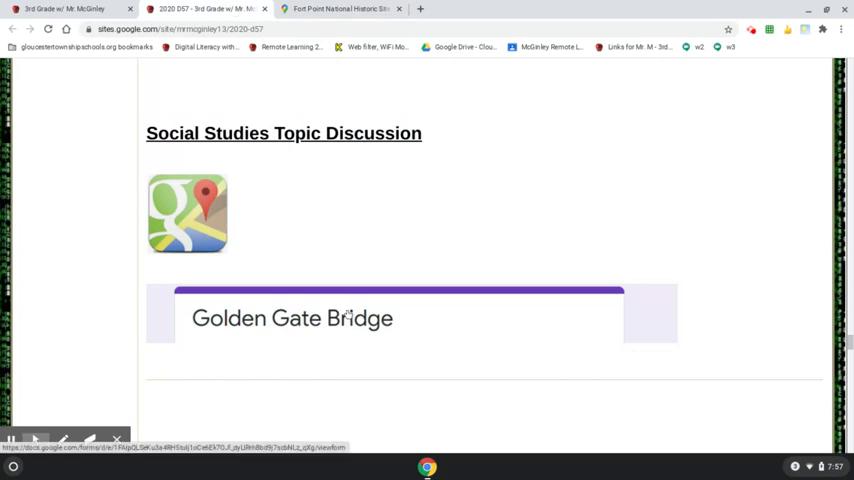
pyautogui.click(293, 318)
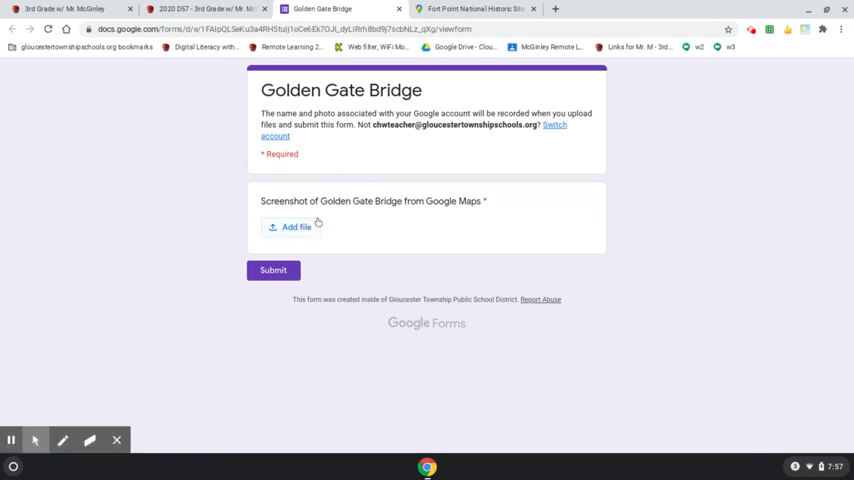
pyautogui.moveTo(329, 228)
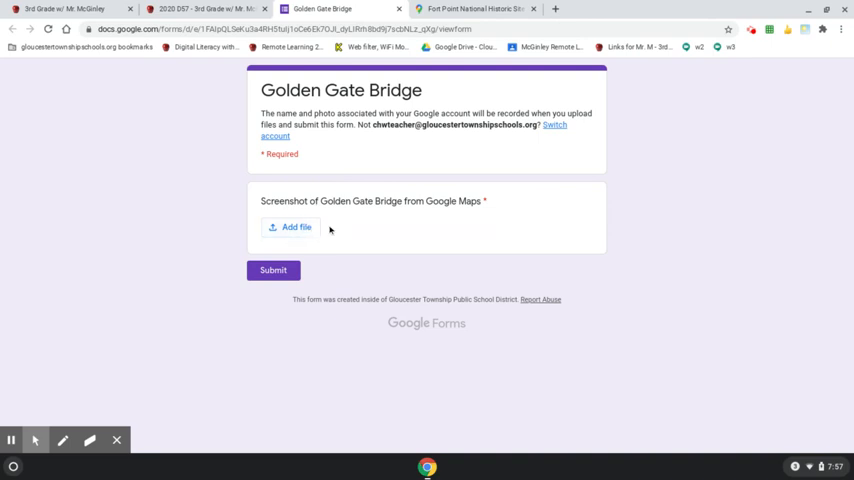
# Step: Start adding a file to the form's required screenshot question
pyautogui.click(290, 227)
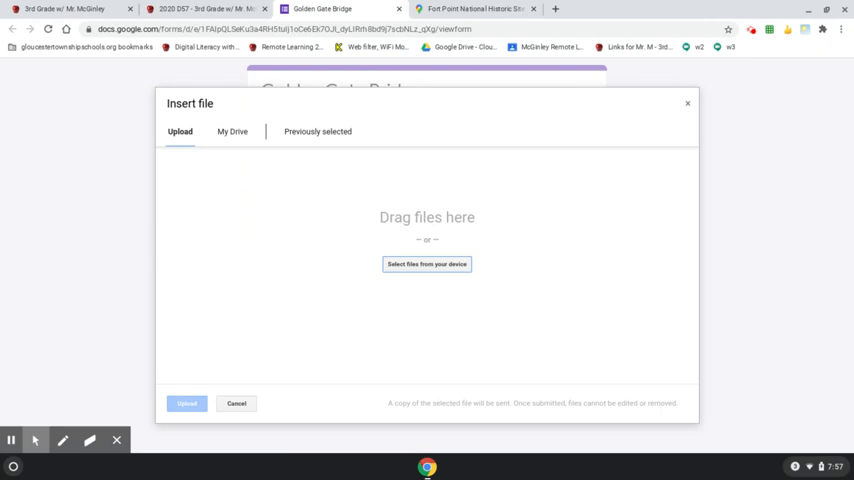
pyautogui.moveTo(417, 268)
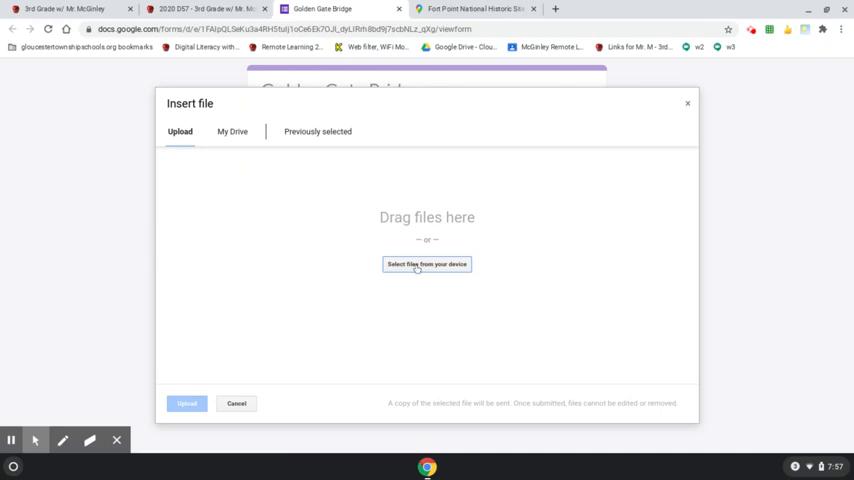
# Step: Choose 'Screenshot 2020-12-04 at 7.57.11 AM.png' from Downloads on the device
pyautogui.click(426, 264)
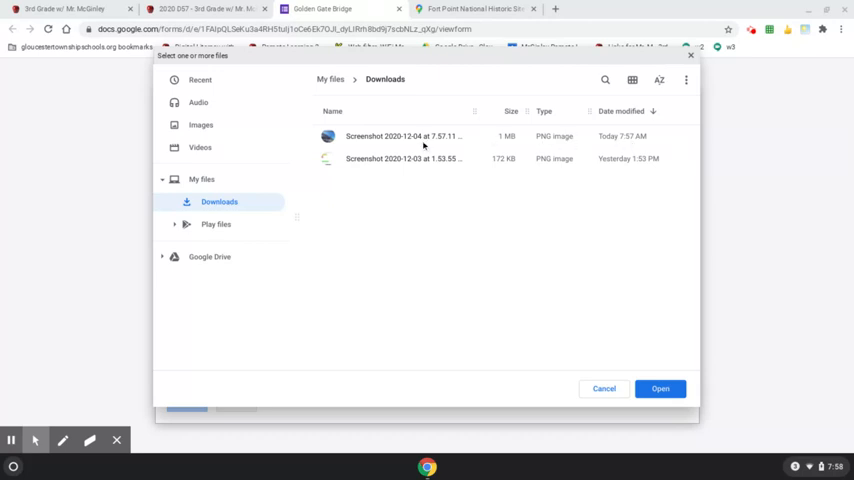
pyautogui.click(400, 136)
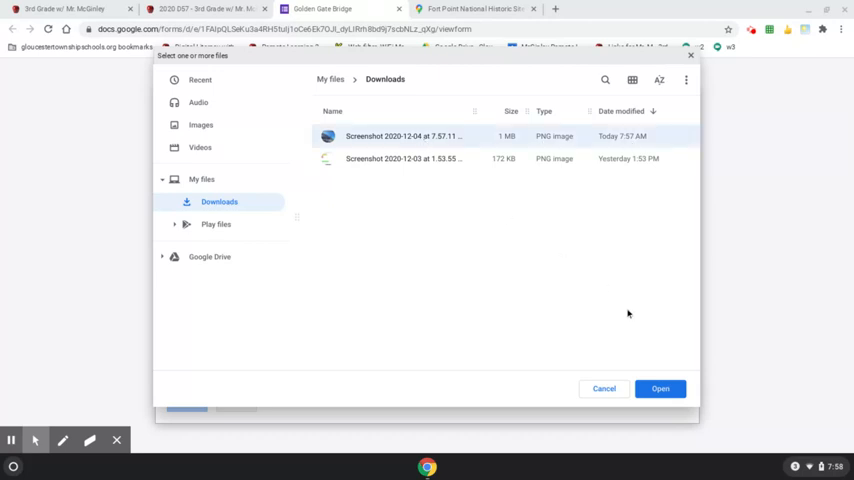
pyautogui.click(660, 388)
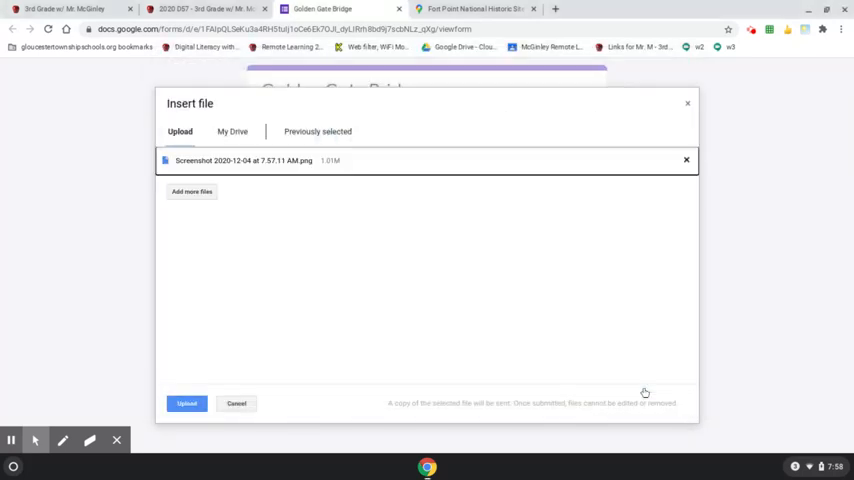
pyautogui.moveTo(271, 307)
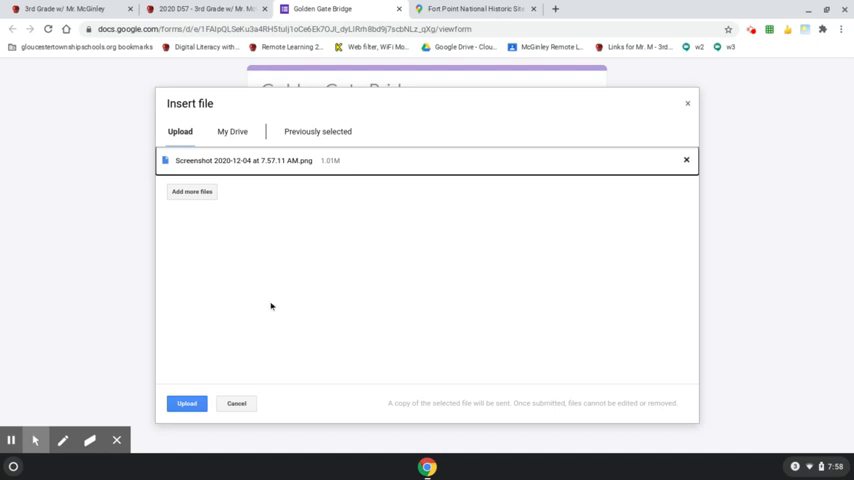
# Step: Upload the selected bridge screenshot PNG to the question
pyautogui.click(186, 403)
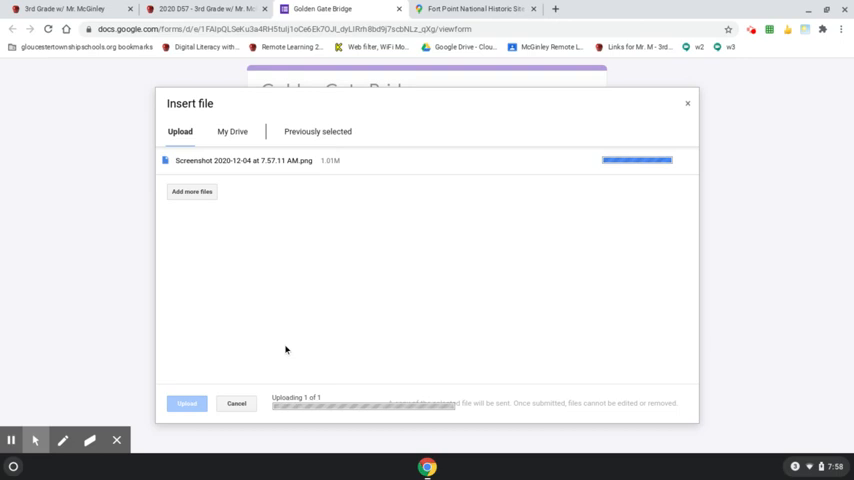
pyautogui.click(186, 403)
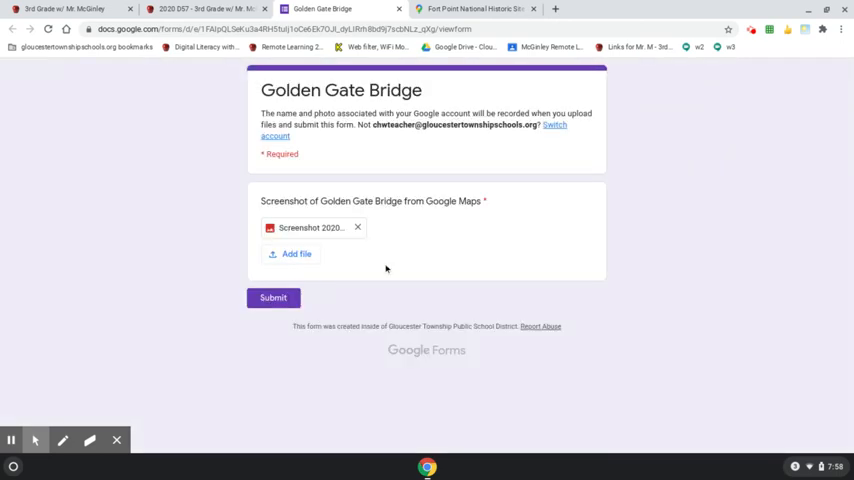
pyautogui.moveTo(310, 228)
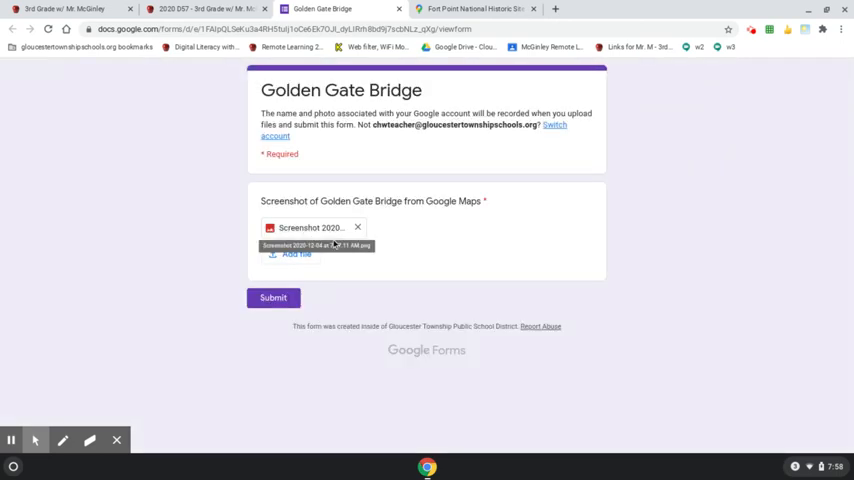
# Step: Submit the form with the attached bridge screenshot
pyautogui.click(273, 297)
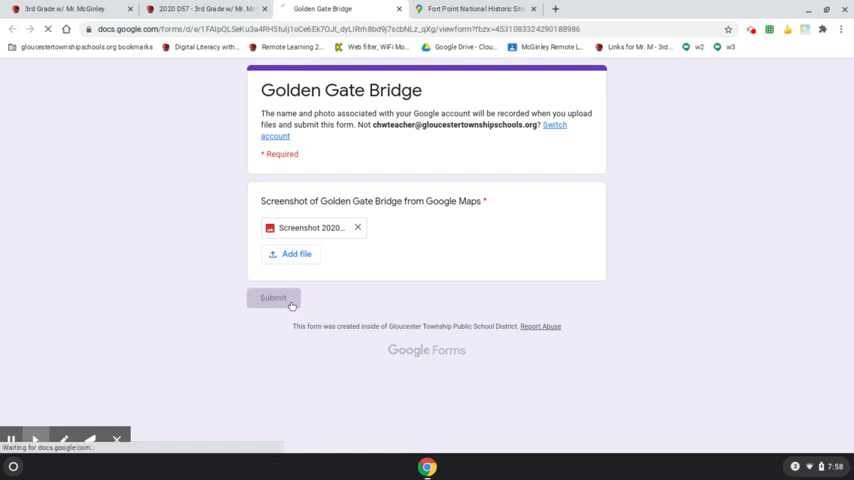
pyautogui.click(273, 297)
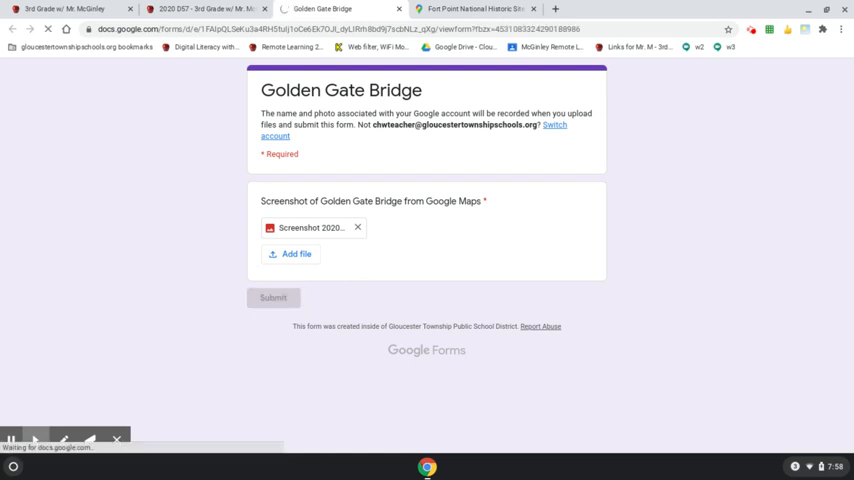
pyautogui.click(273, 297)
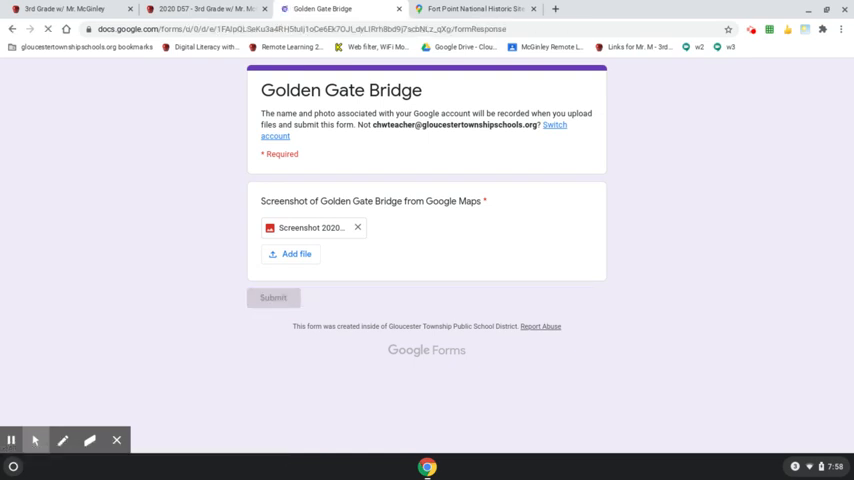
pyautogui.click(273, 297)
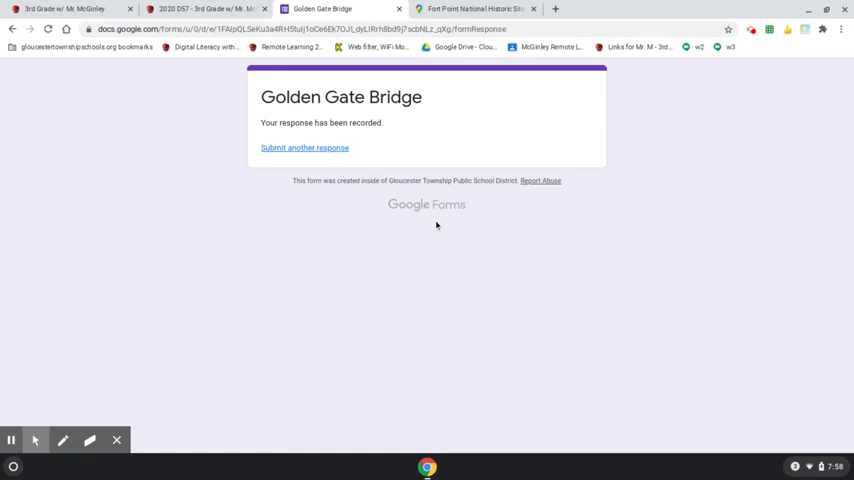